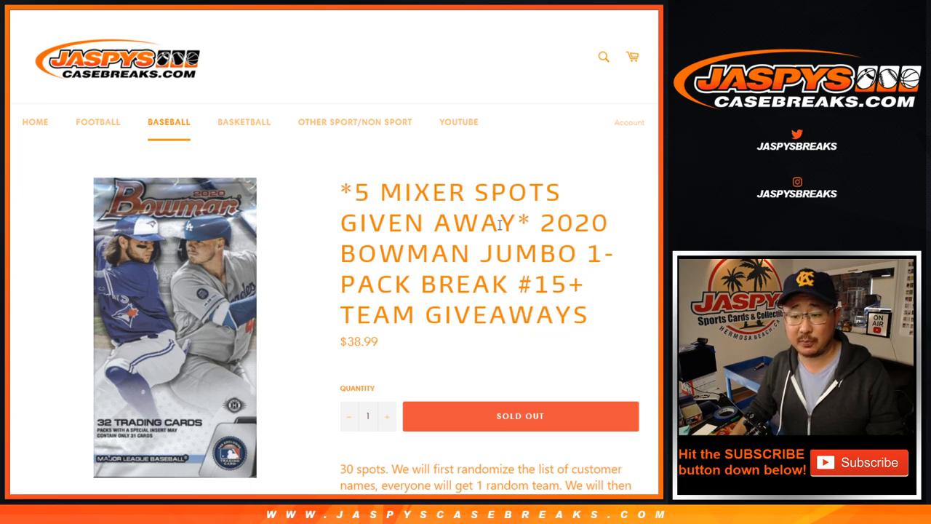
- Randomize the 30 customer names, then re-shuffle them four more times
scroll(down, 3)
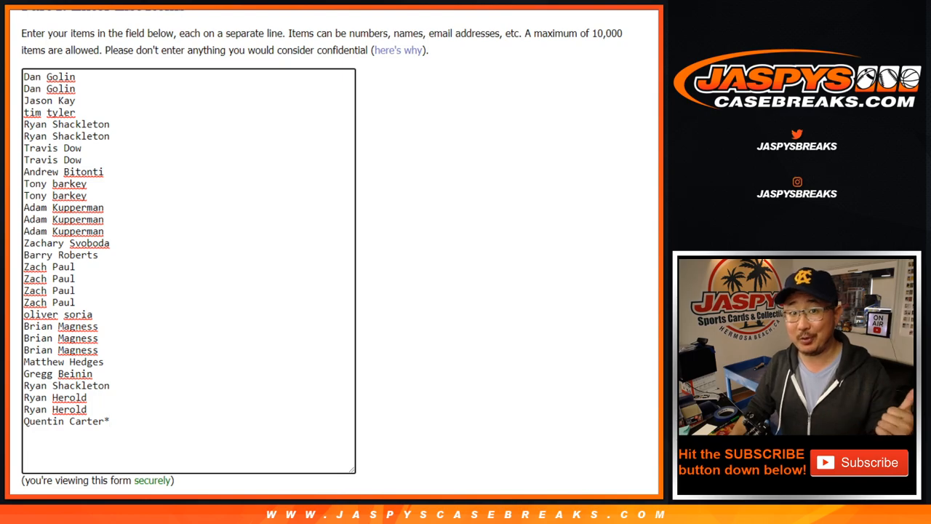
click(110, 422)
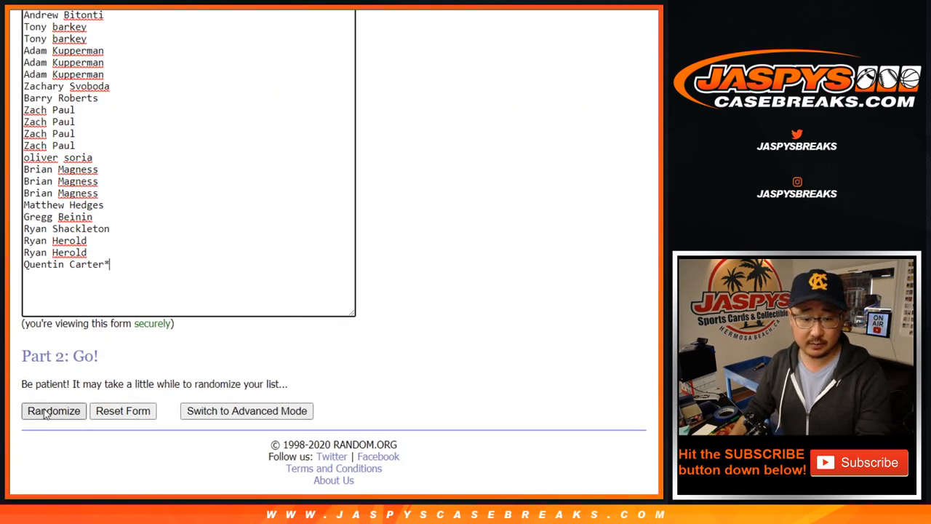
click(53, 411)
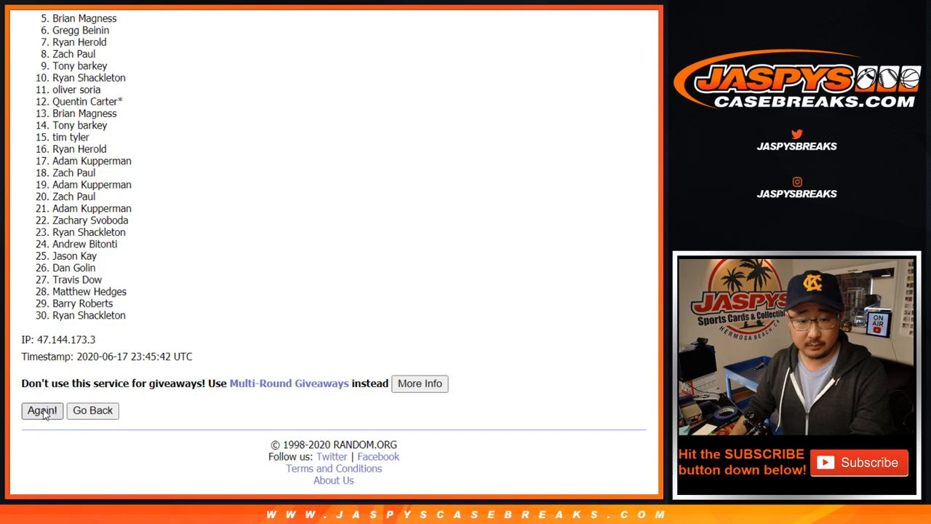
click(42, 410)
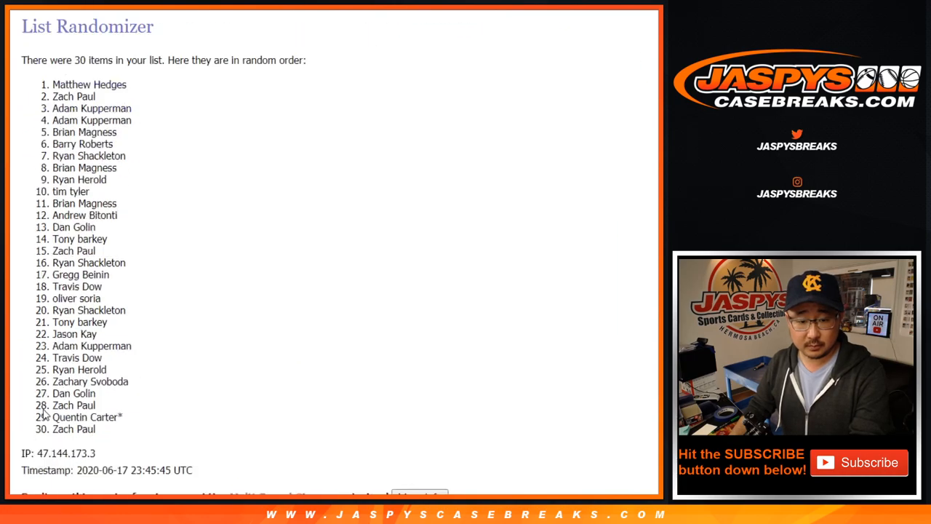
click(42, 410)
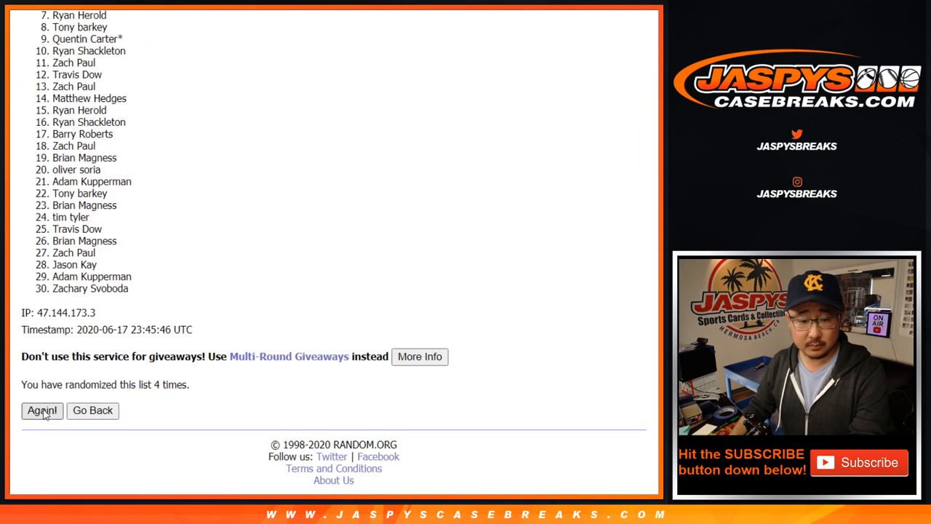
click(41, 411)
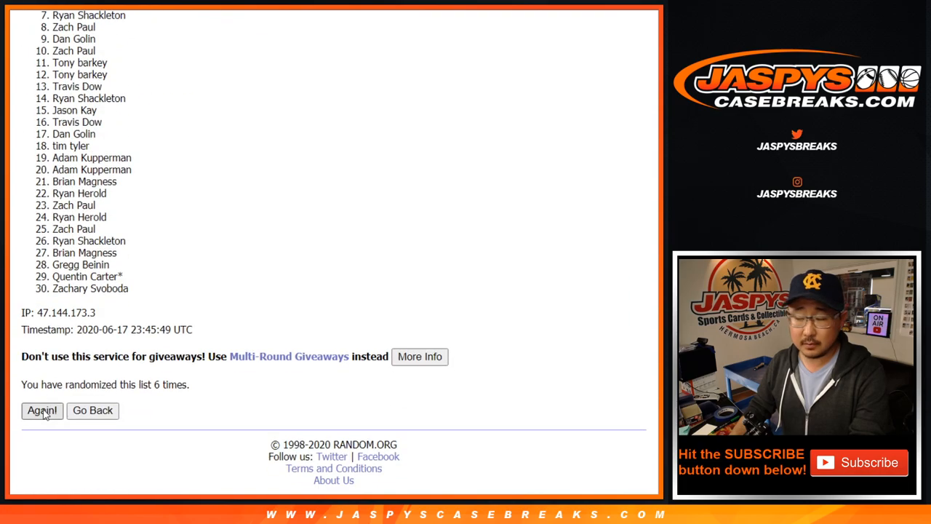
click(41, 410)
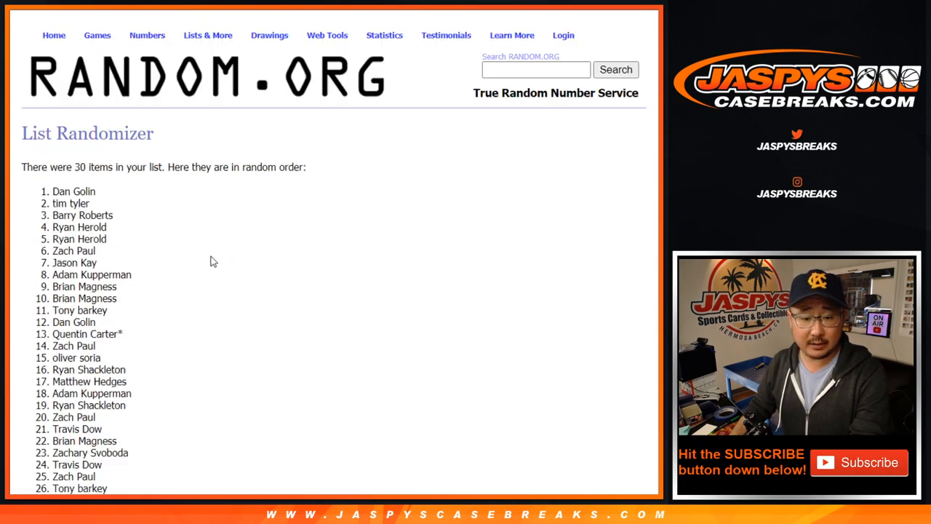
scroll(down, 3)
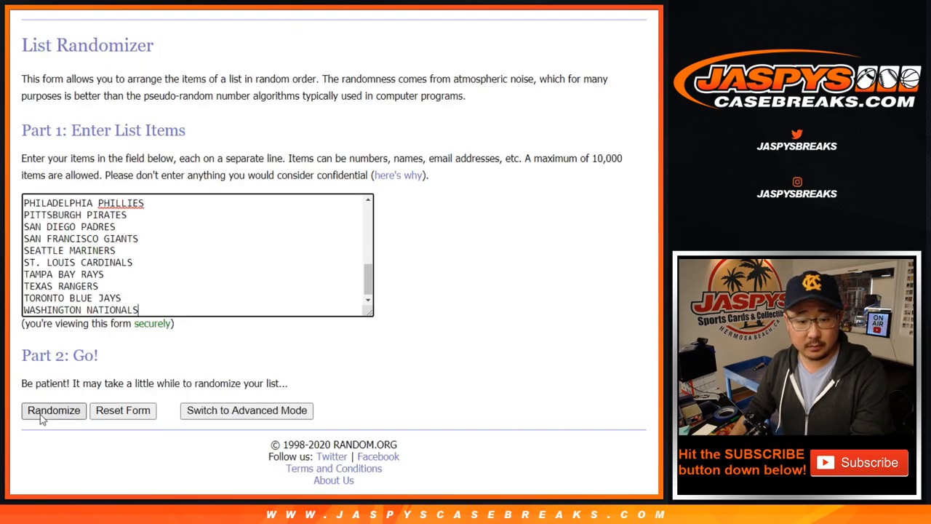
- Shuffle the 30 MLB teams five times and select the final Colorado Rockies-first order
click(53, 411)
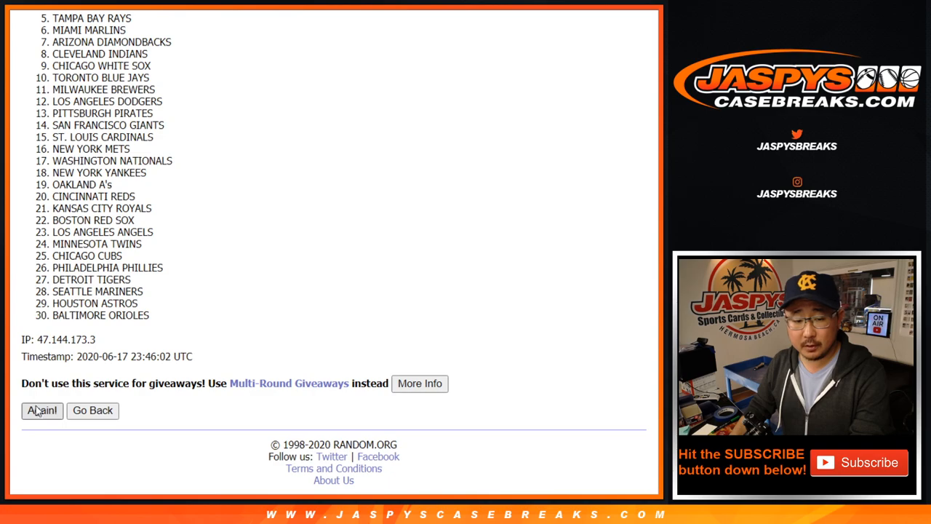
click(42, 410)
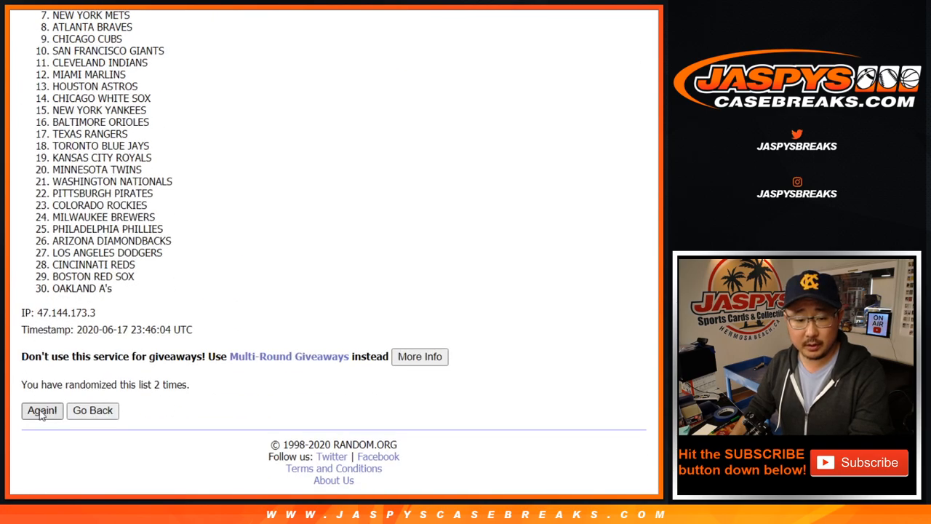
click(42, 411)
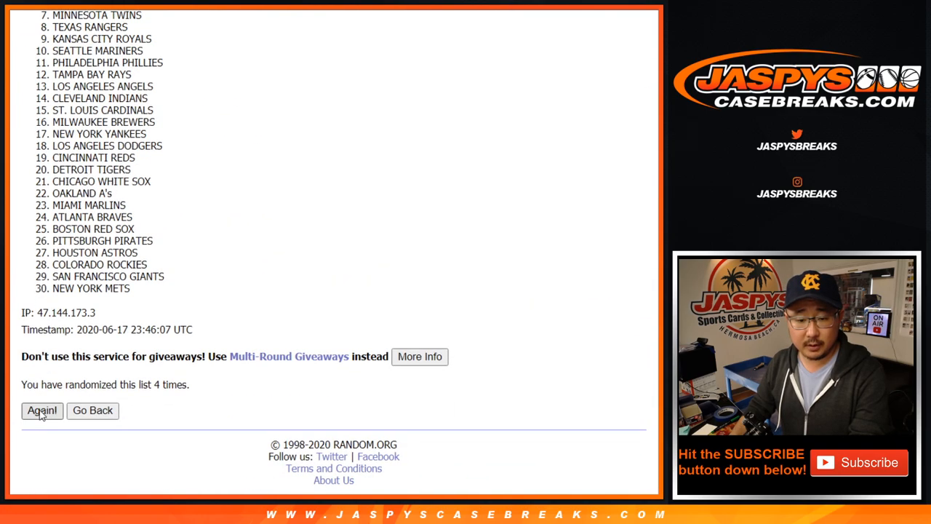
click(41, 411)
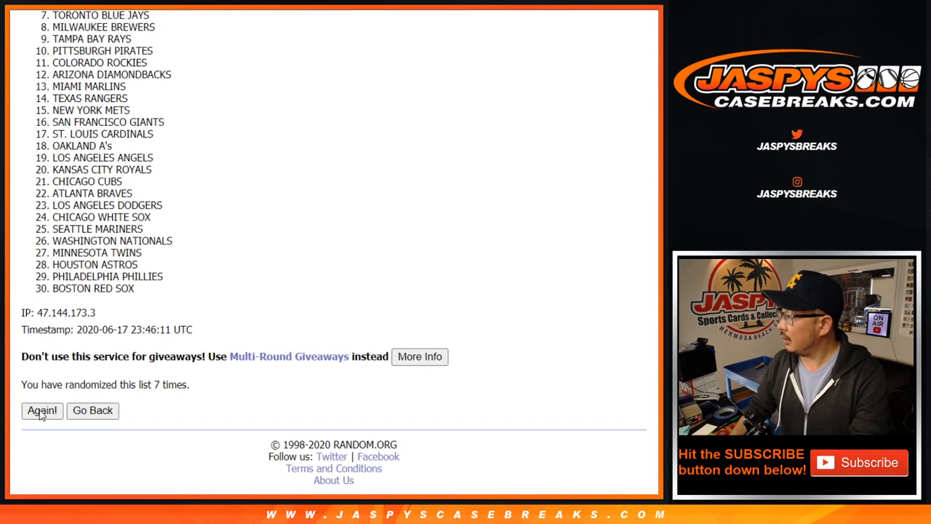
click(41, 410)
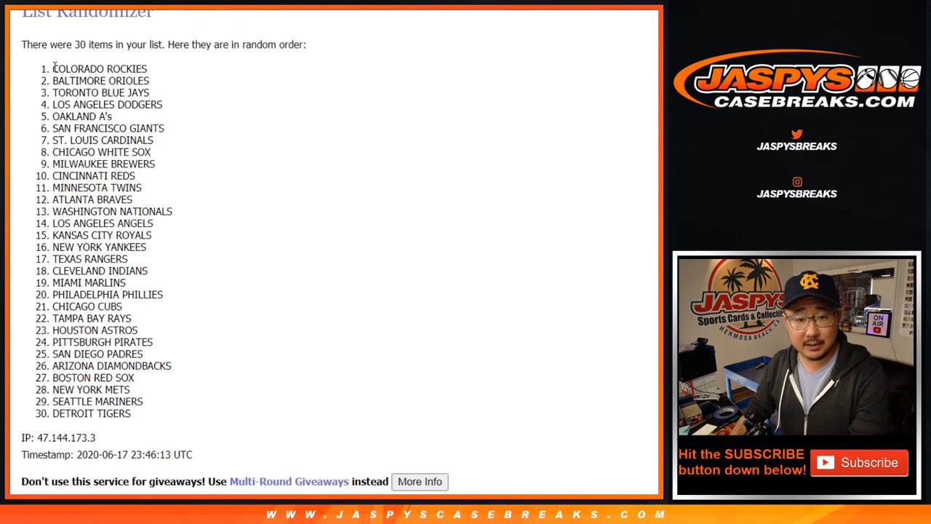
drag(53, 69, 131, 414)
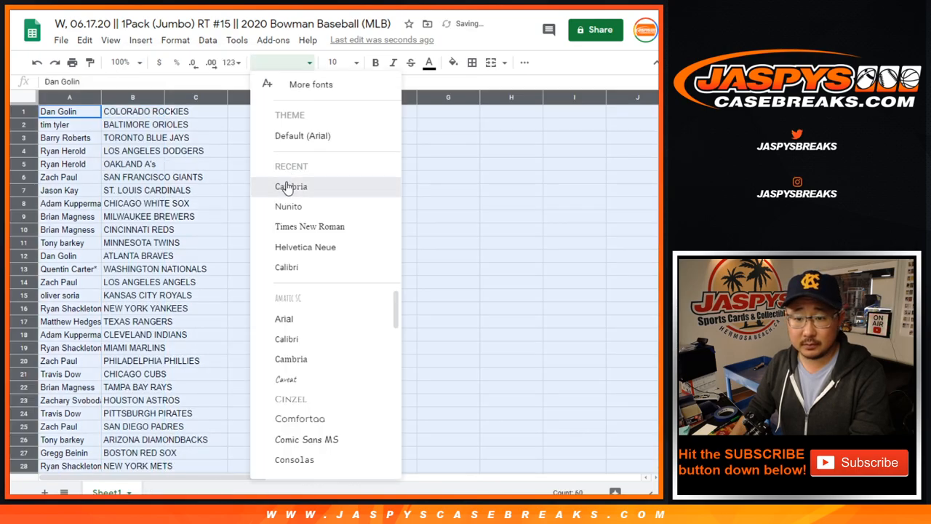
- Set the sheet font to Cambria, select the customer-team table, and center its entries
click(291, 186)
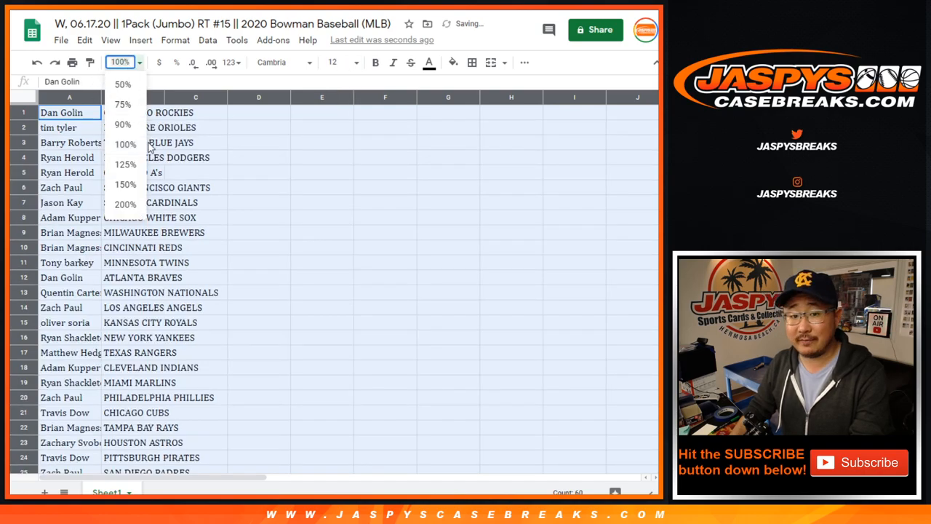
click(125, 164)
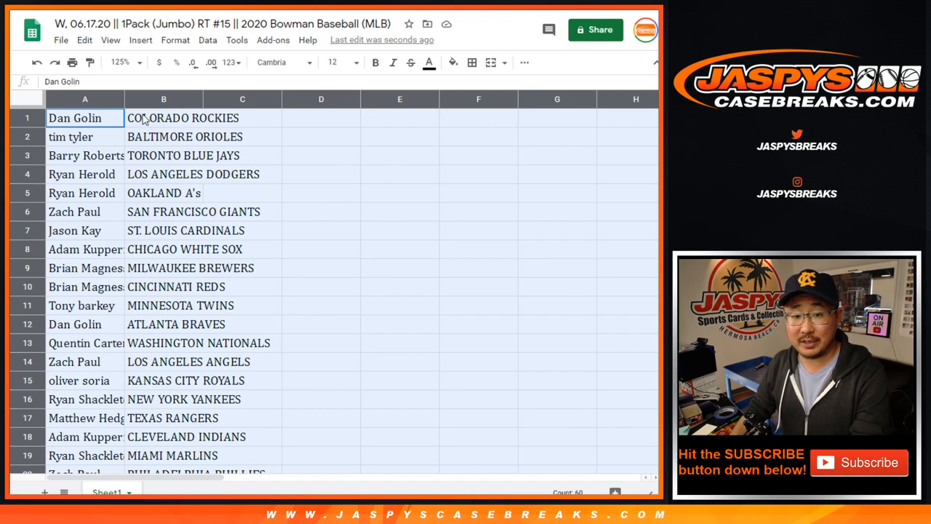
mouse_move(123, 98)
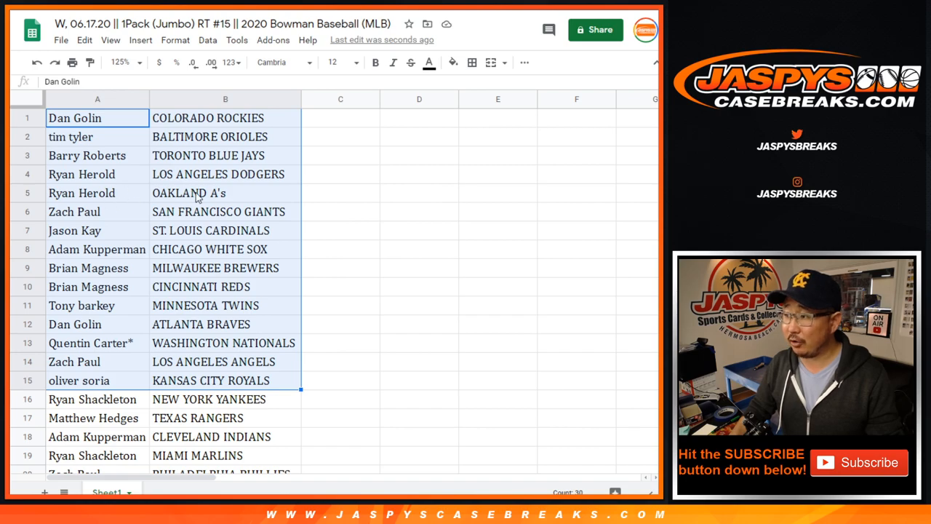
mouse_move(194, 393)
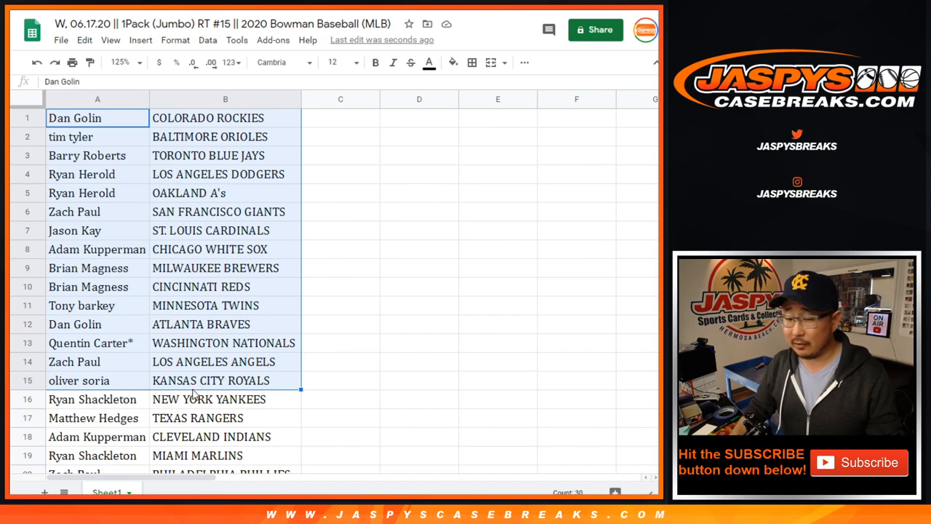
scroll(down, 3)
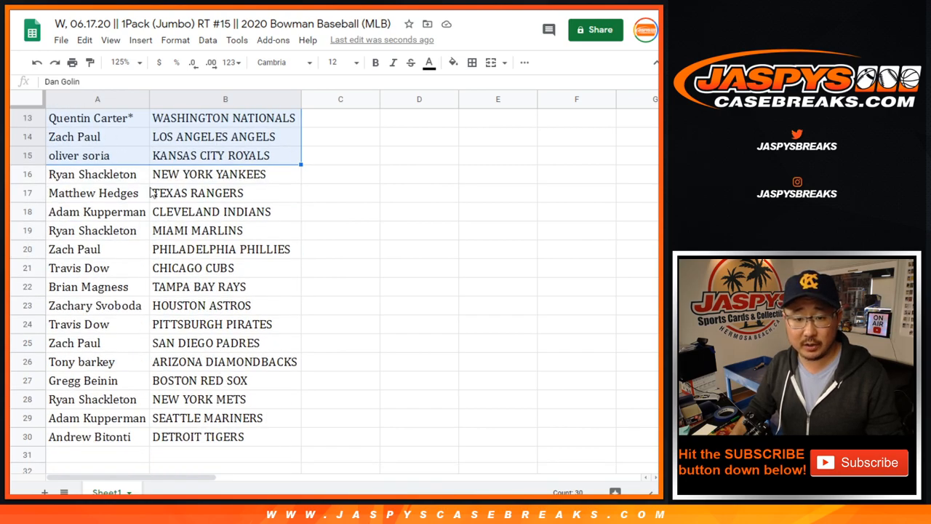
click(98, 174)
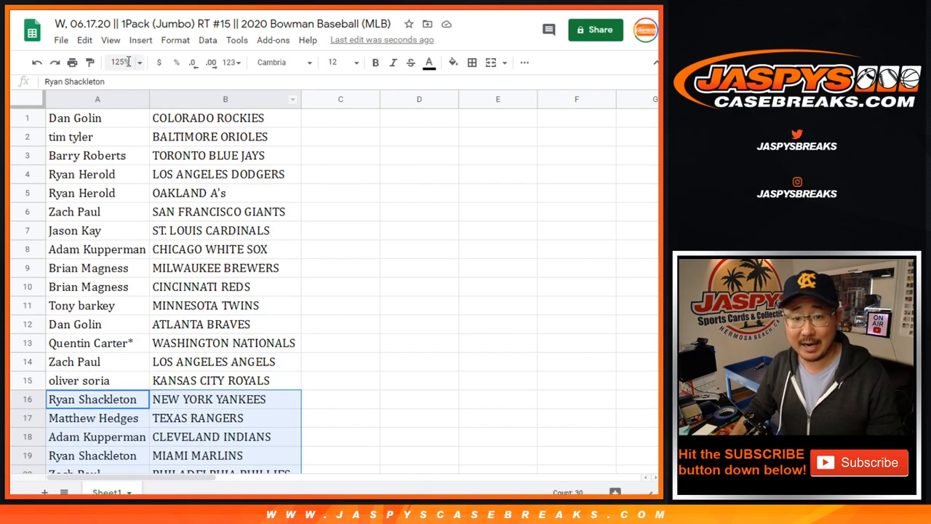
click(138, 62)
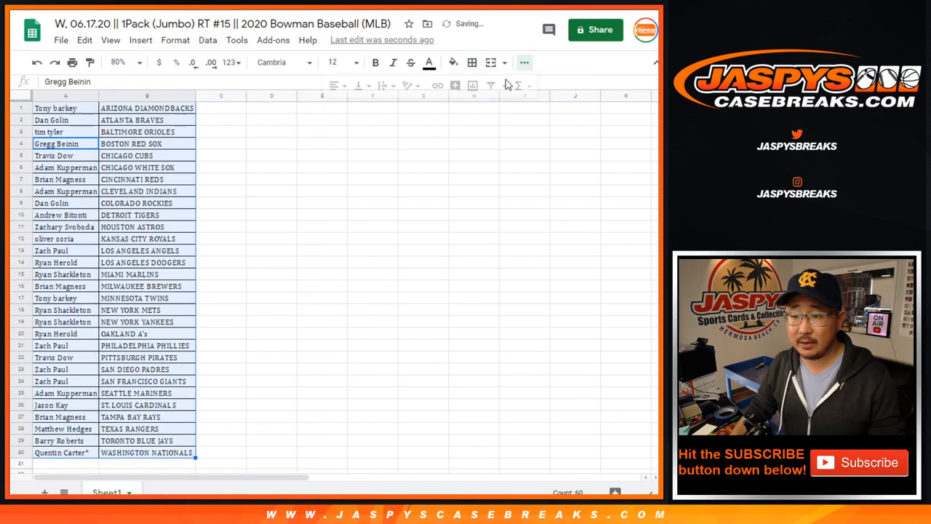
click(334, 85)
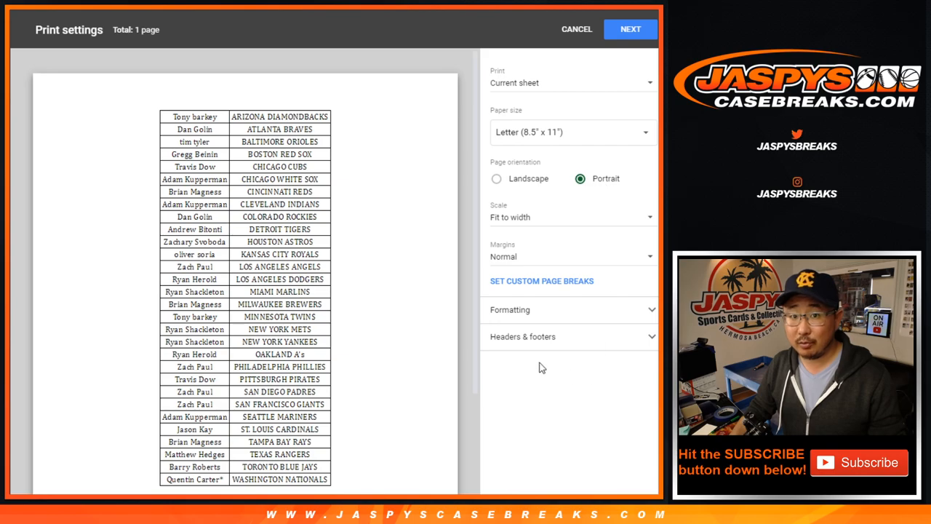
- Continue past Print settings and send the team-sorted list to the printer
click(629, 29)
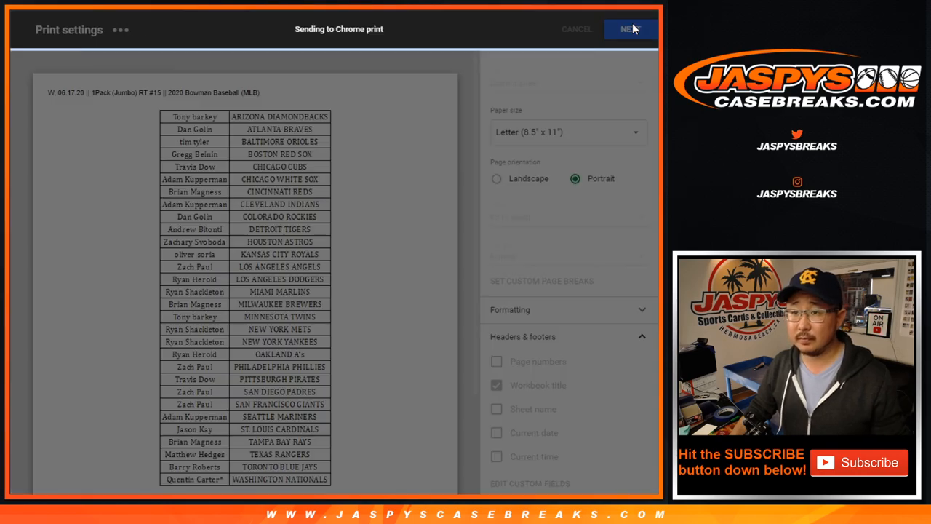
click(629, 29)
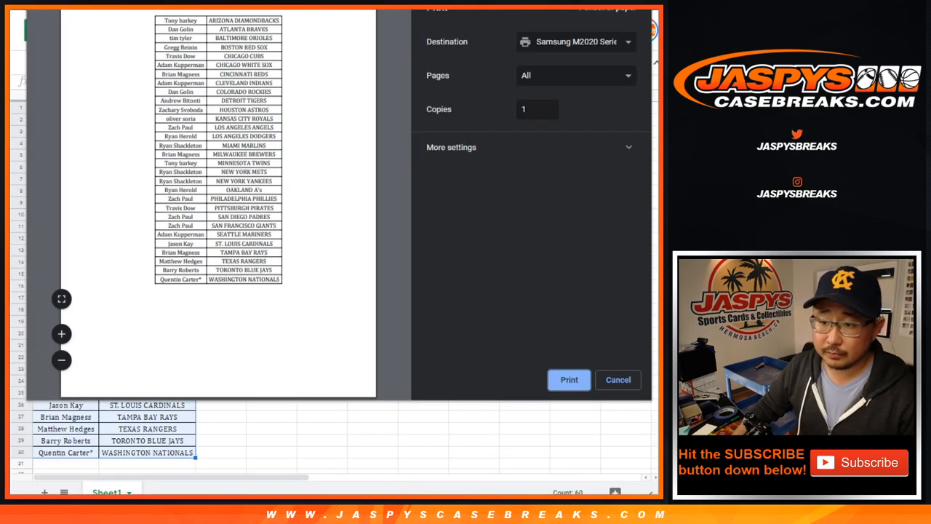
click(618, 379)
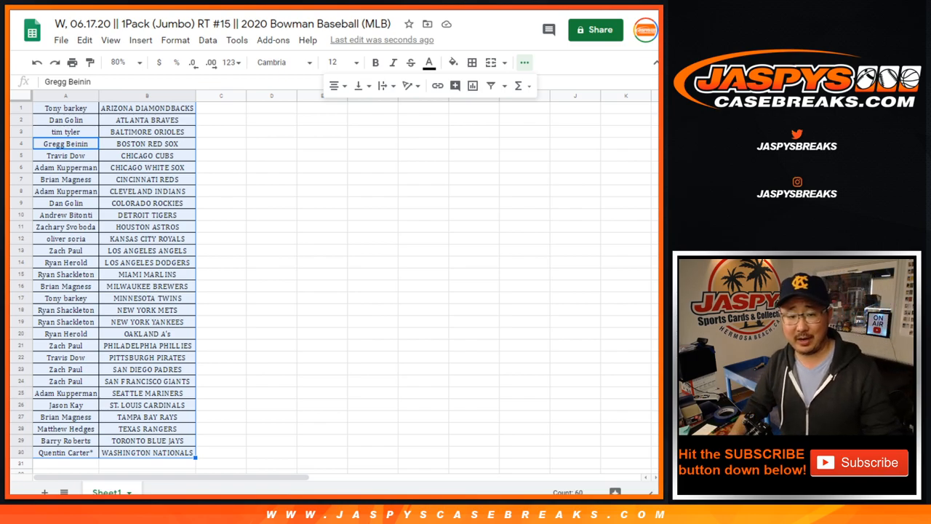
mouse_move(206, 276)
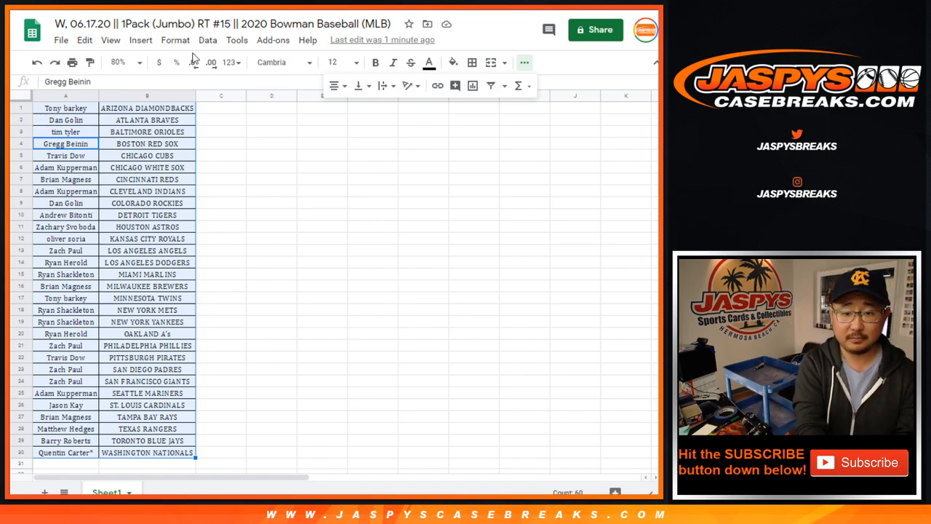
mouse_move(194, 57)
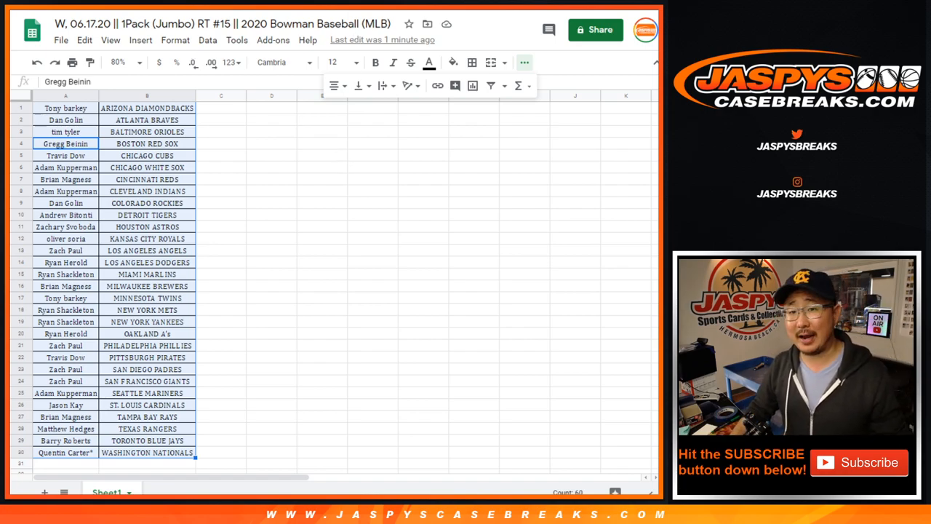
click(66, 108)
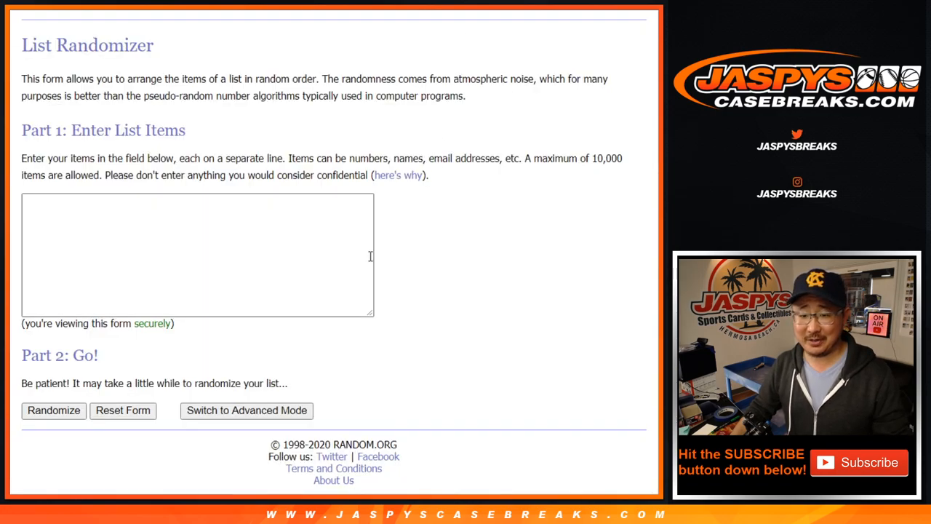
text(Tony barkey)
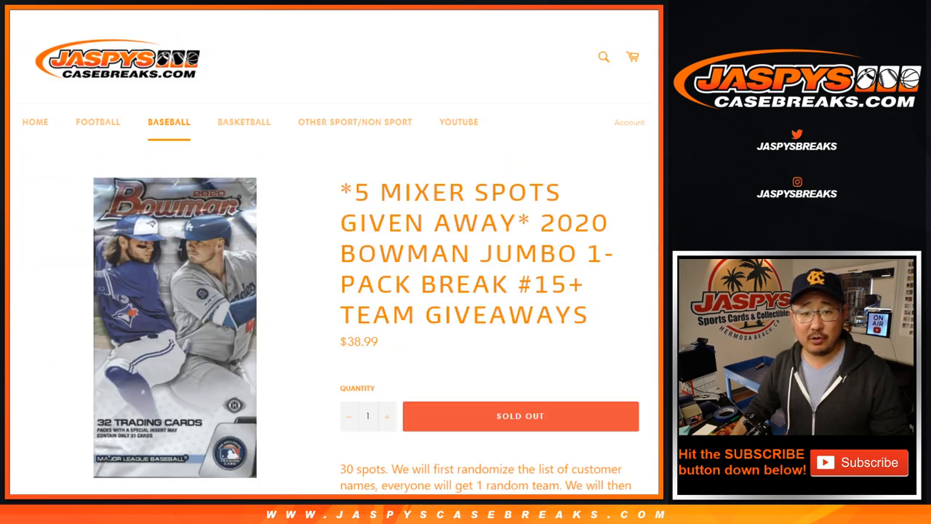
double_click(364, 191)
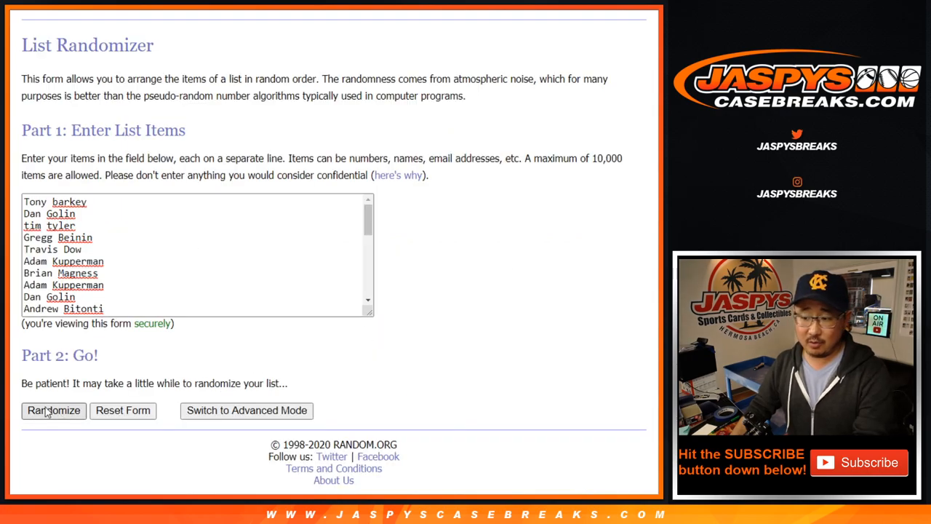
- Re-shuffle the buyer names repeatedly and highlight the top five names as winners
click(54, 411)
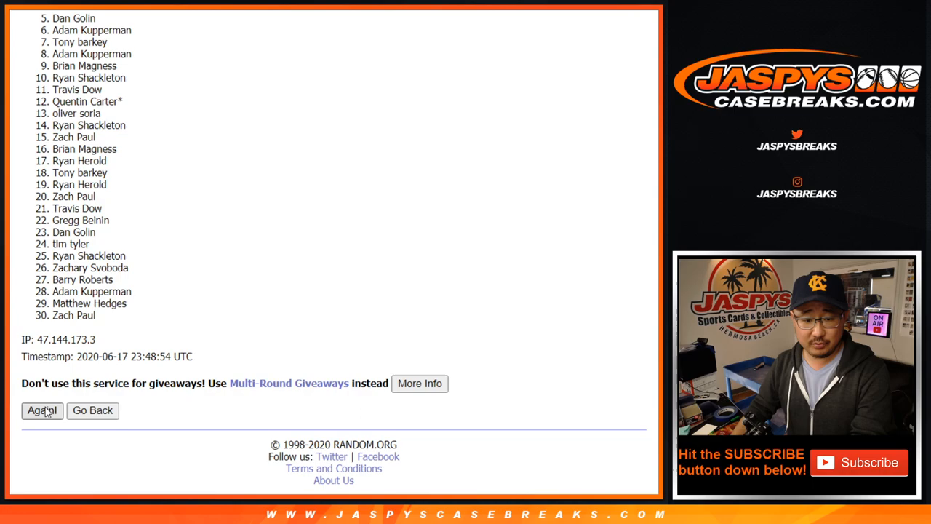
click(42, 411)
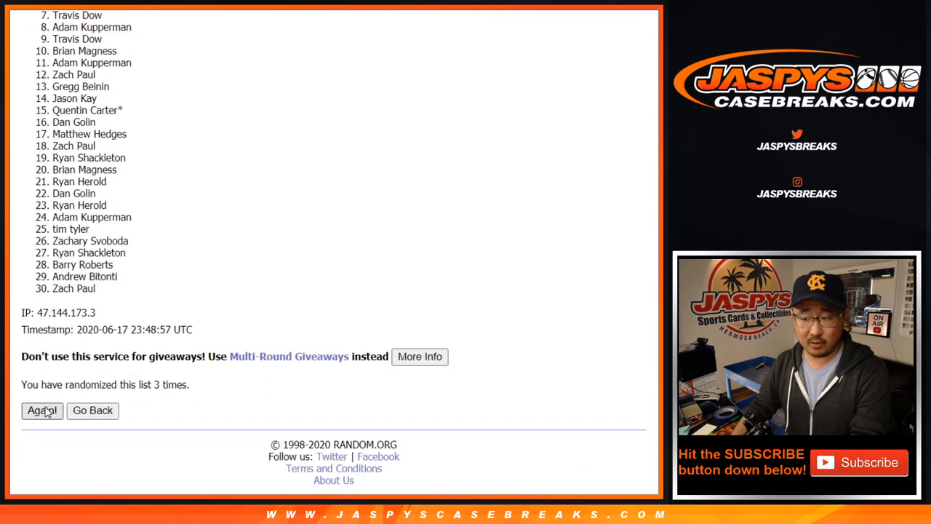
click(41, 410)
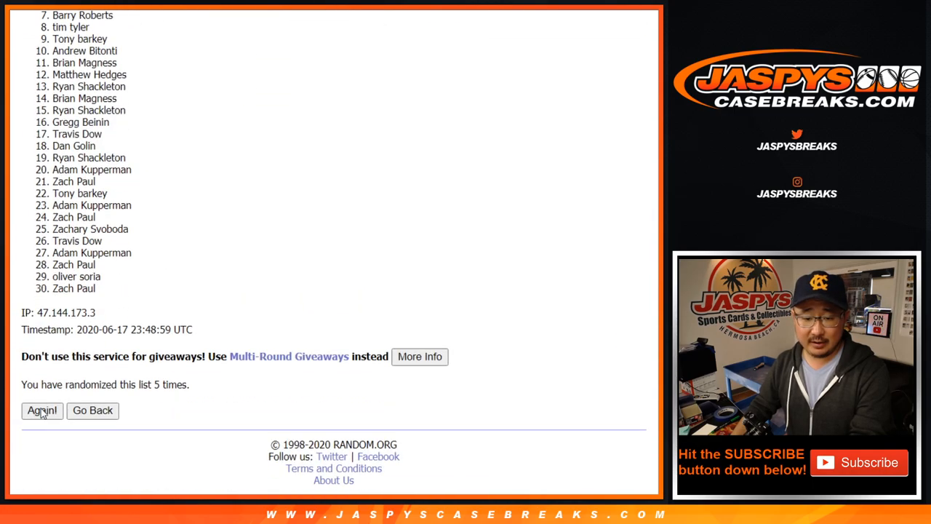
click(41, 410)
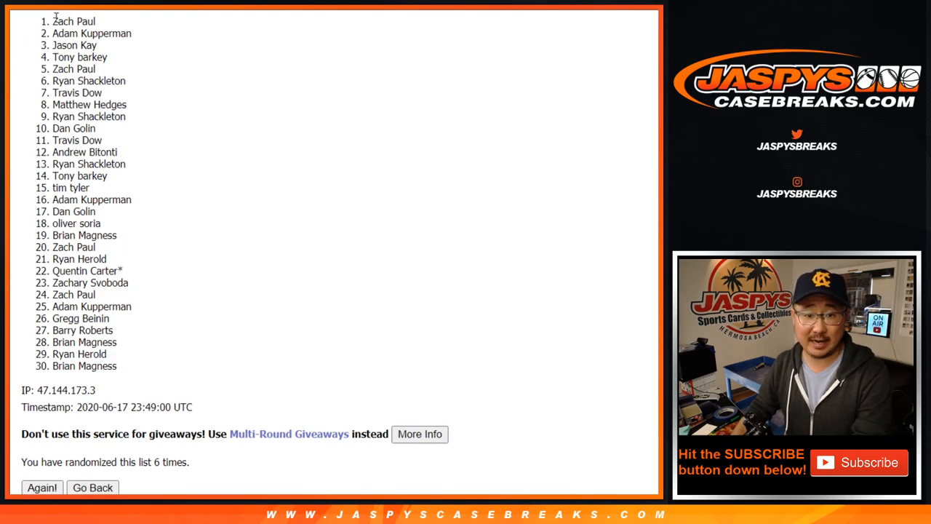
drag(51, 21, 108, 69)
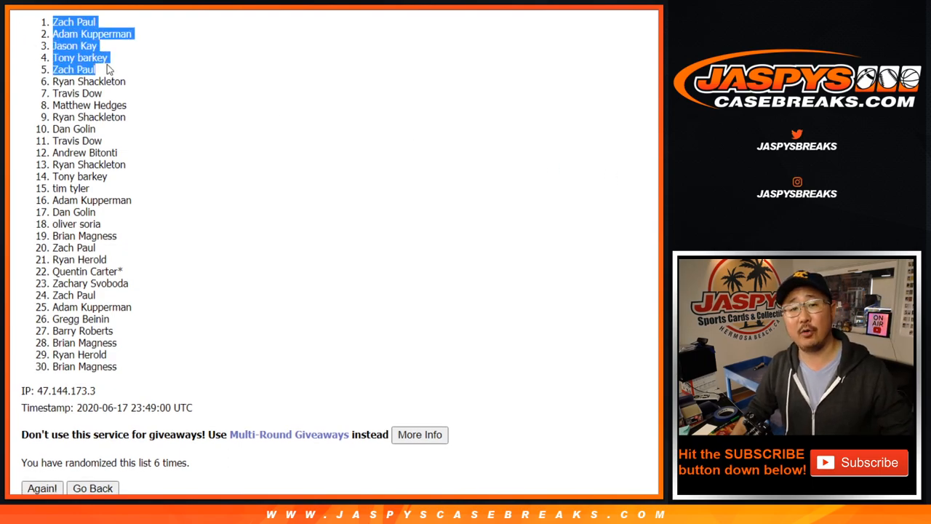